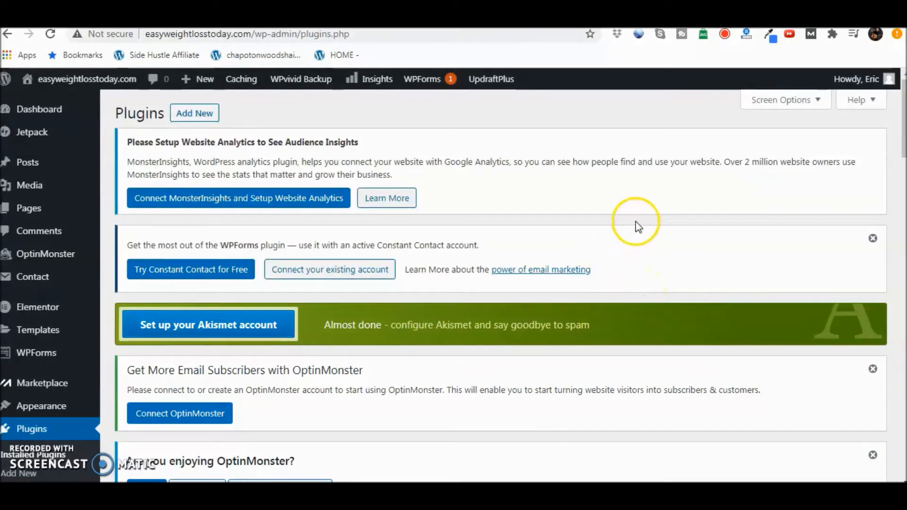
{"action": "mouse_move", "coordinate": [627, 218]}
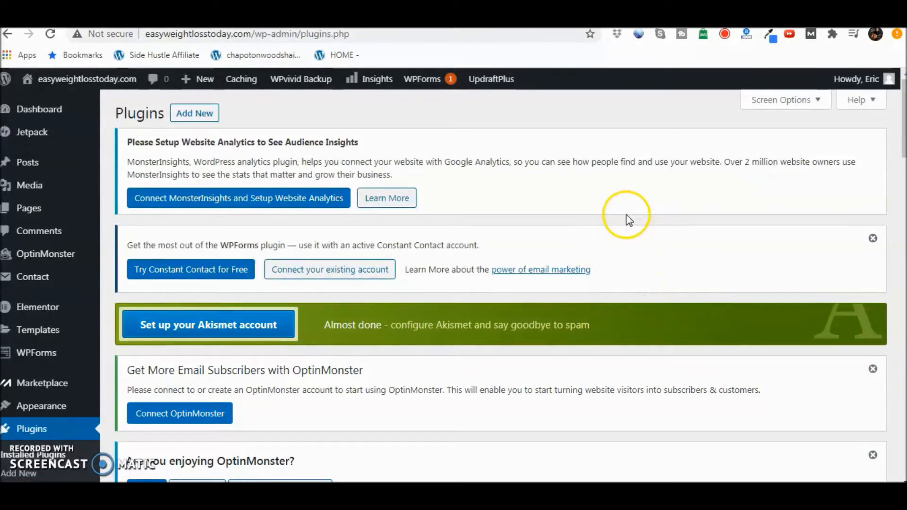
{"action": "mouse_move", "coordinate": [629, 219]}
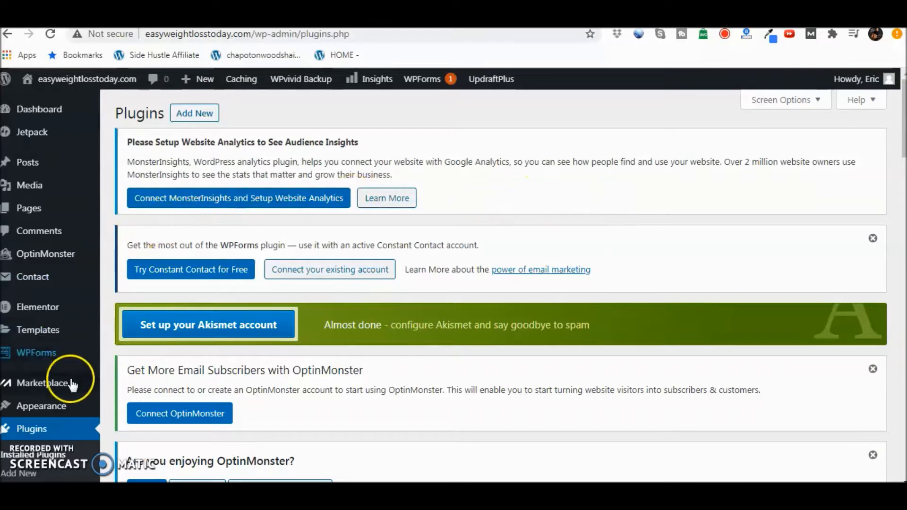
{"action": "mouse_move", "coordinate": [49, 431]}
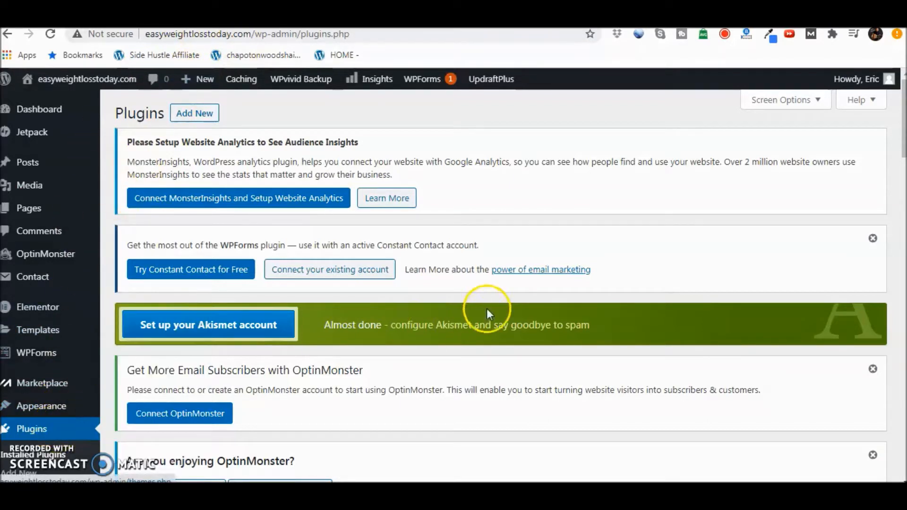
Step: From Plugins > Add New, install Yoast SEO and activate it
{"action": "scroll", "scroll_direction": "down", "scroll_amount": 3}
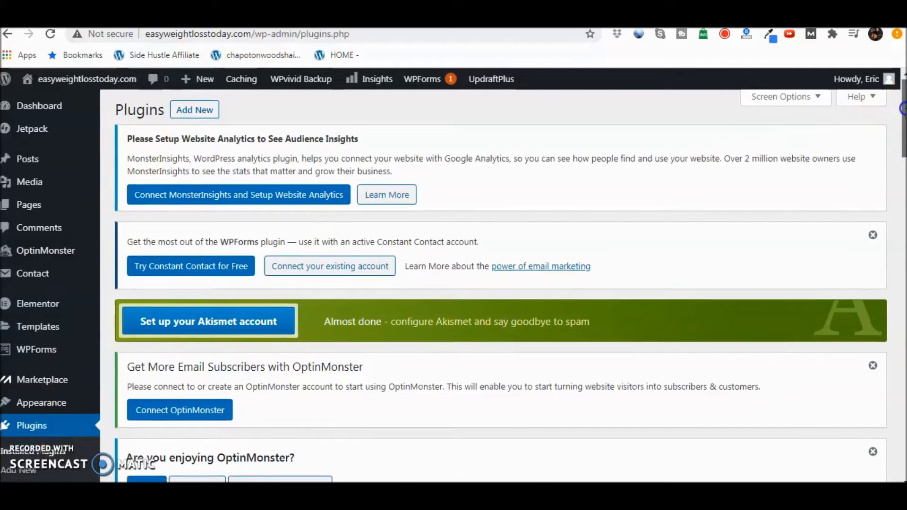
{"action": "scroll", "scroll_direction": "down", "scroll_amount": 3}
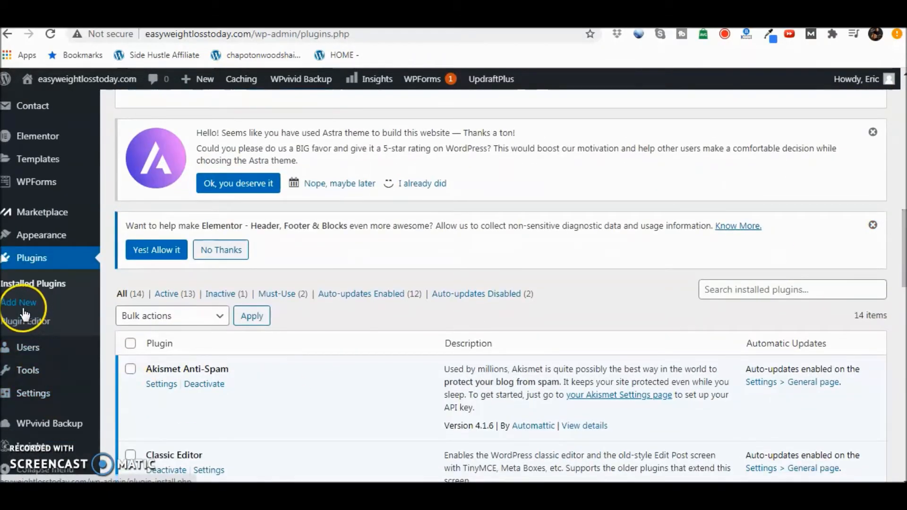
{"action": "left_click", "coordinate": [19, 302]}
{"action": "type", "text": "yoast"}
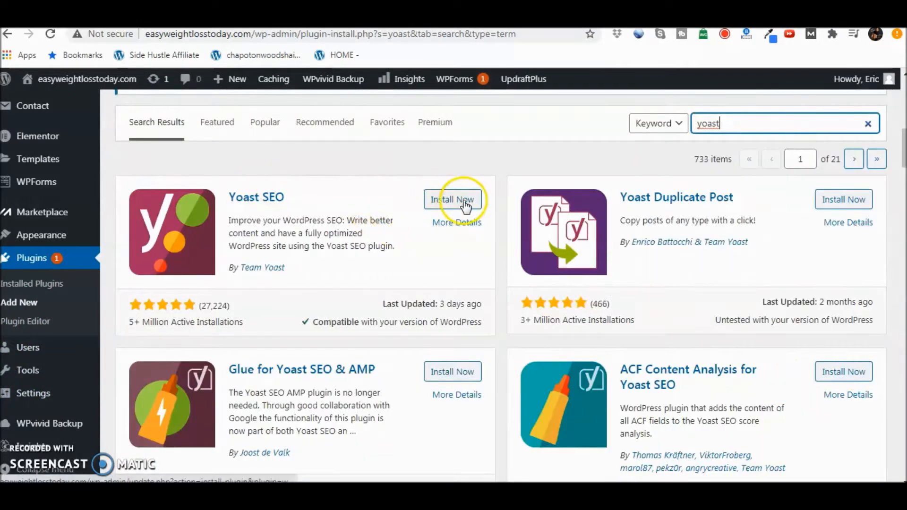
{"action": "left_click", "coordinate": [453, 199]}
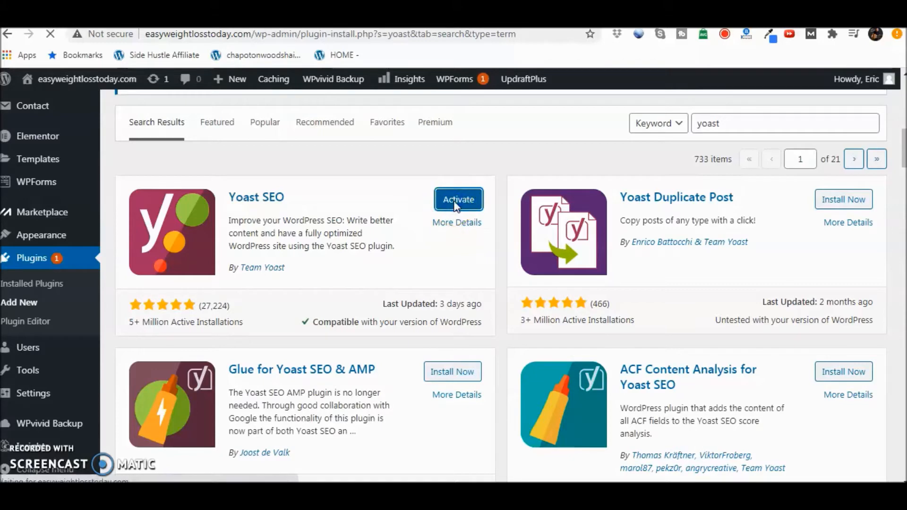
{"action": "left_click", "coordinate": [458, 199]}
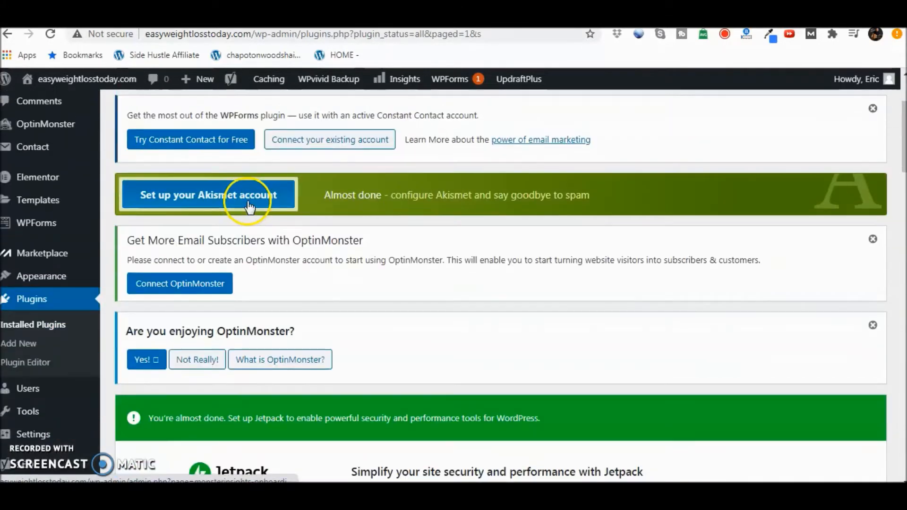
Step: Confirm Yoast SEO in the plugin list and start its Configuration Wizard from the admin bar
{"action": "scroll", "scroll_direction": "down", "scroll_amount": 3}
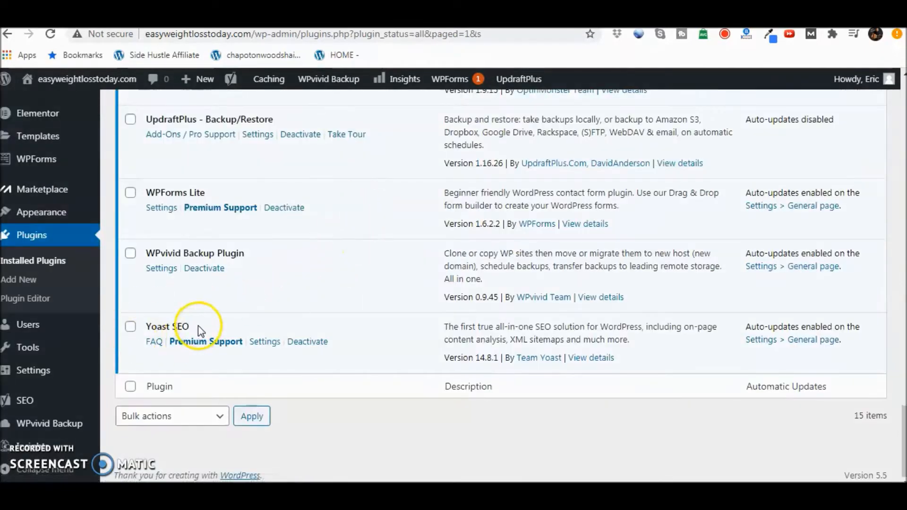
{"action": "mouse_move", "coordinate": [360, 329]}
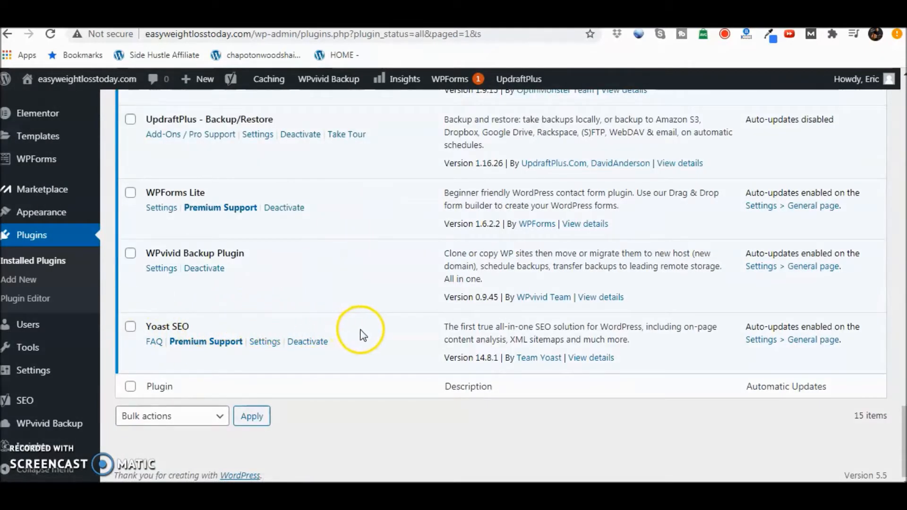
{"action": "mouse_move", "coordinate": [333, 344]}
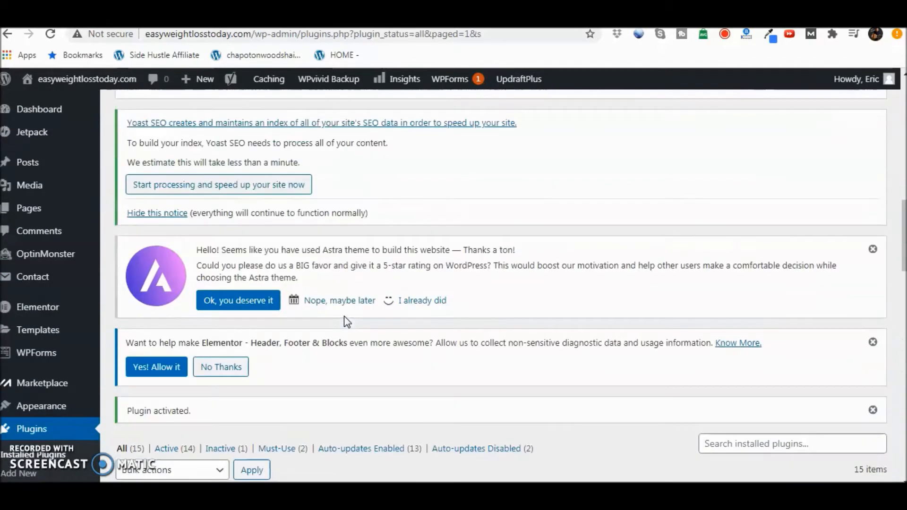
{"action": "left_click", "coordinate": [268, 78]}
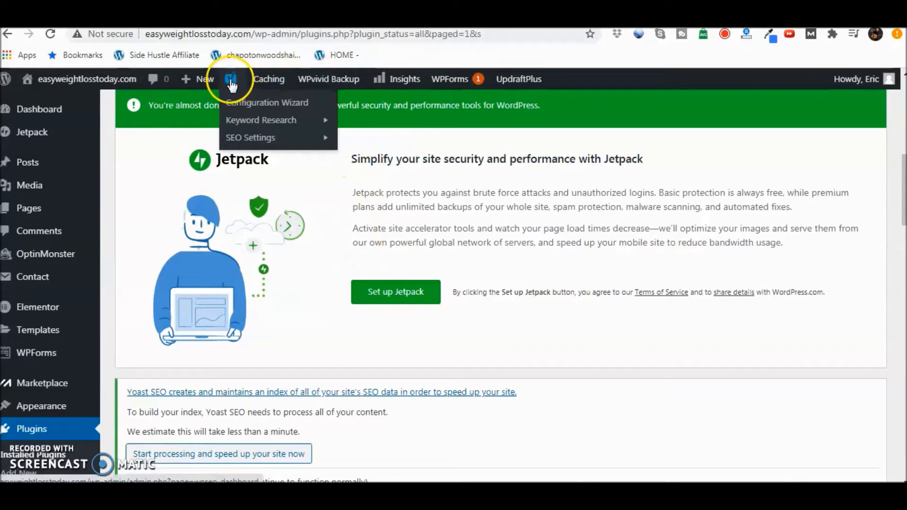
{"action": "left_click", "coordinate": [266, 102]}
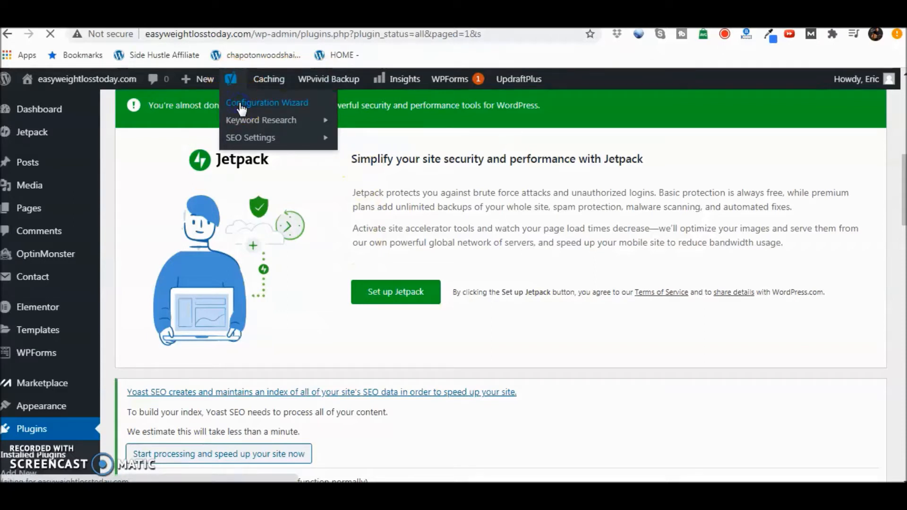
{"action": "left_click", "coordinate": [267, 102]}
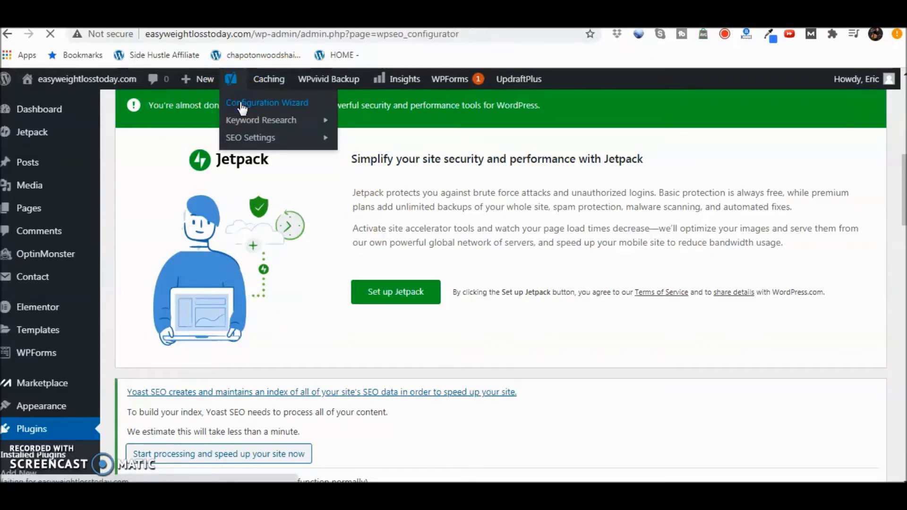
Step: Answer the wizard with Option A (site is live and indexable) and site type 'A blog'
{"action": "left_click", "coordinate": [267, 102]}
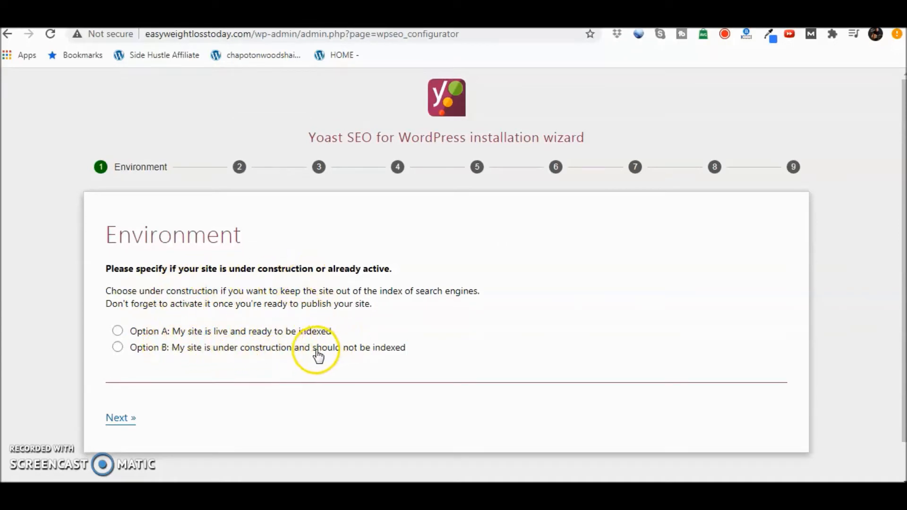
{"action": "mouse_move", "coordinate": [236, 359]}
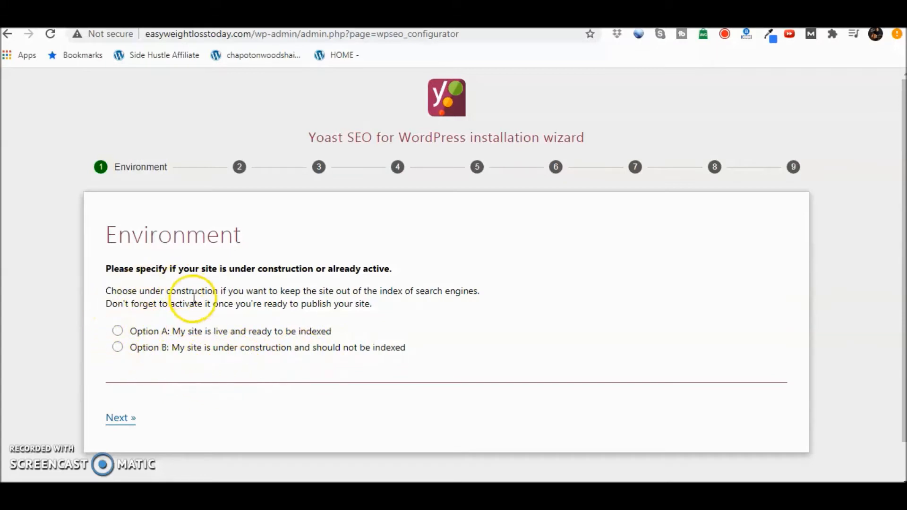
{"action": "mouse_move", "coordinate": [141, 346]}
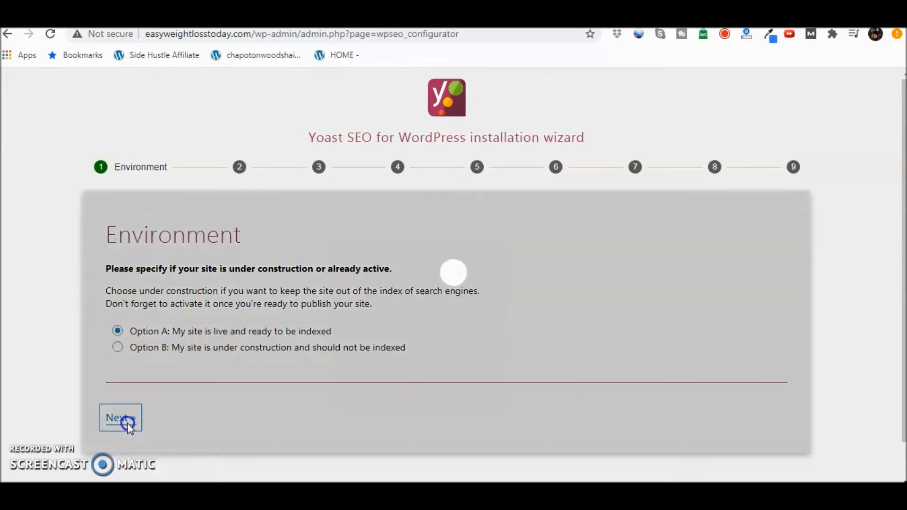
{"action": "left_click", "coordinate": [120, 418]}
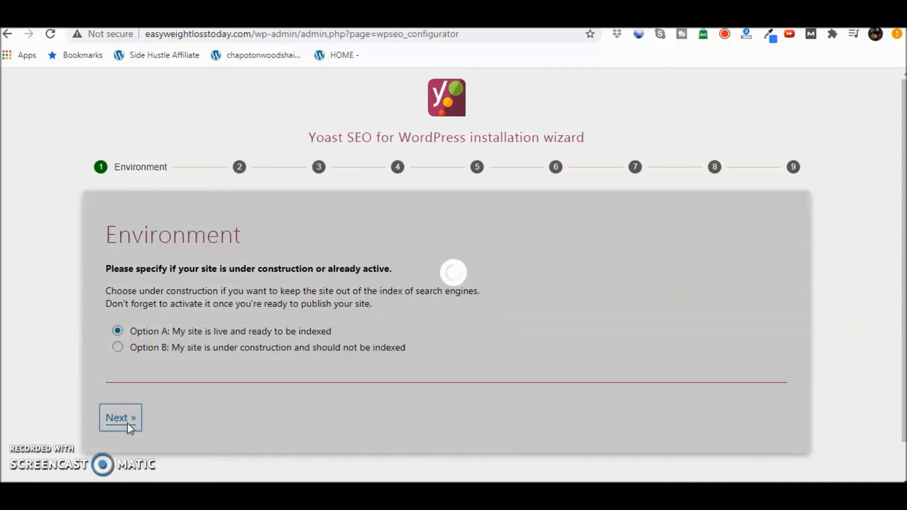
{"action": "left_click", "coordinate": [120, 417]}
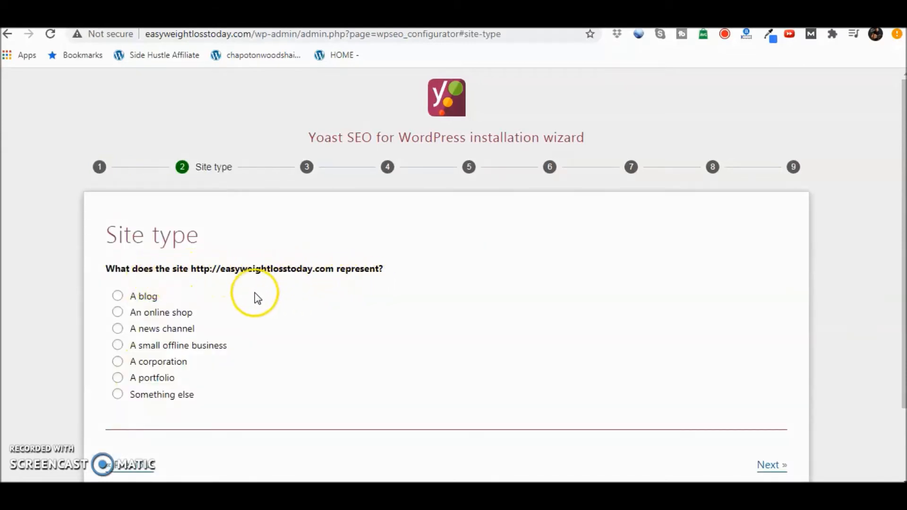
{"action": "left_click", "coordinate": [117, 295]}
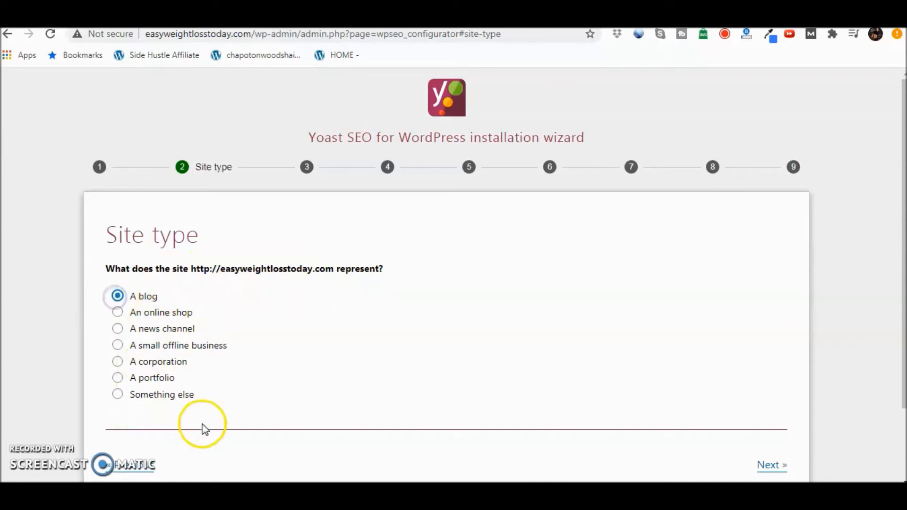
Step: Set the site to represent a person, choosing the site's user Eric
{"action": "left_click", "coordinate": [771, 465]}
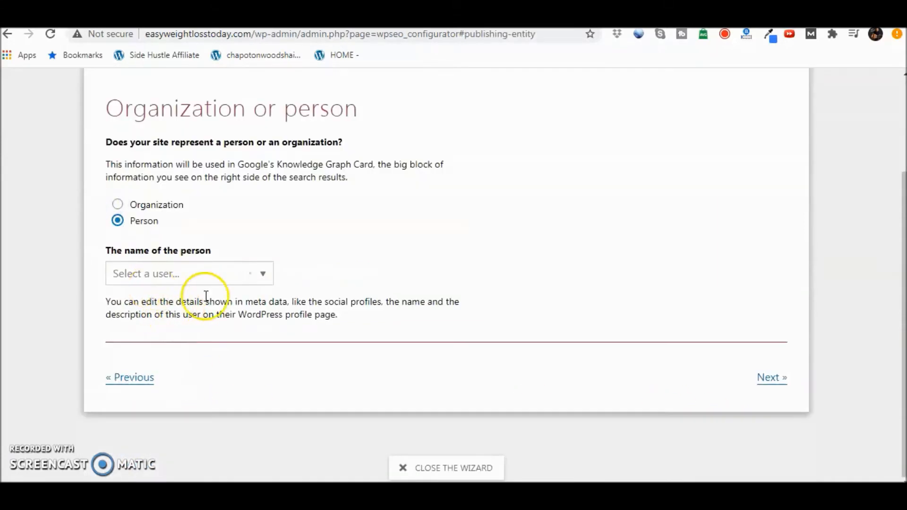
{"action": "left_click", "coordinate": [189, 273]}
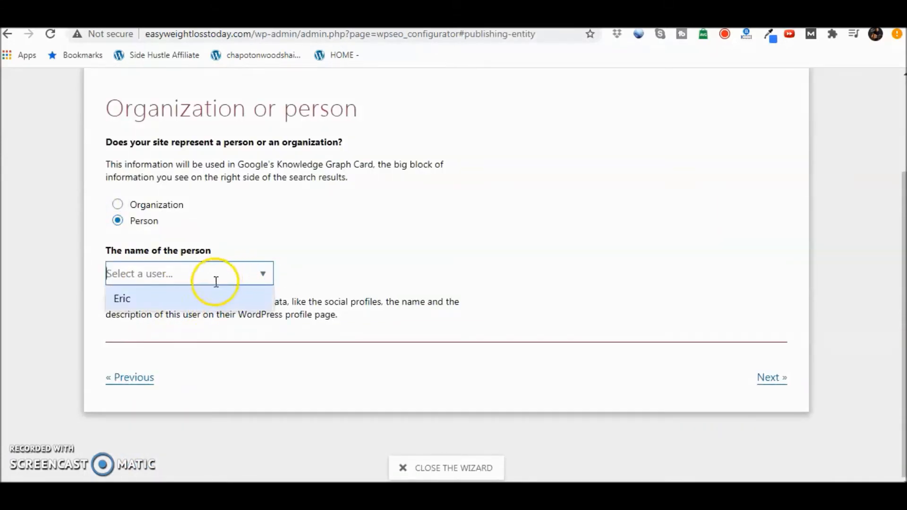
{"action": "left_click", "coordinate": [122, 297]}
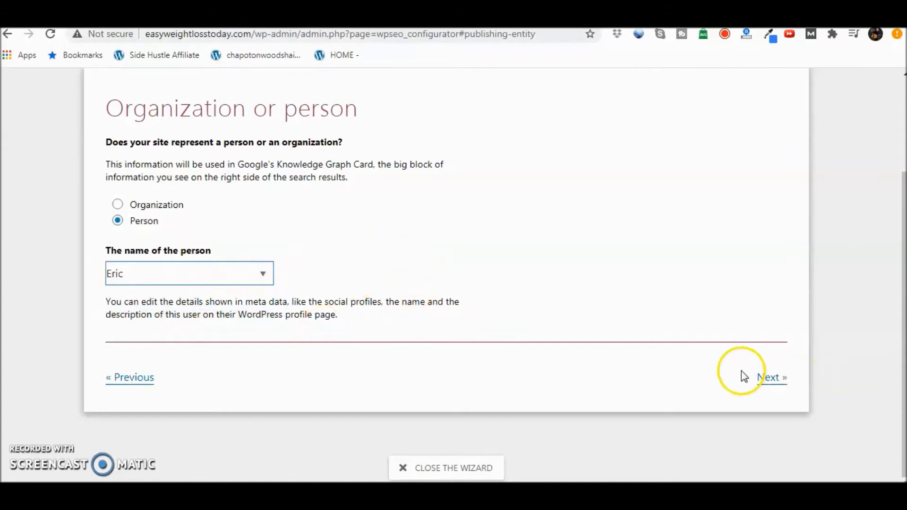
{"action": "left_click", "coordinate": [771, 377]}
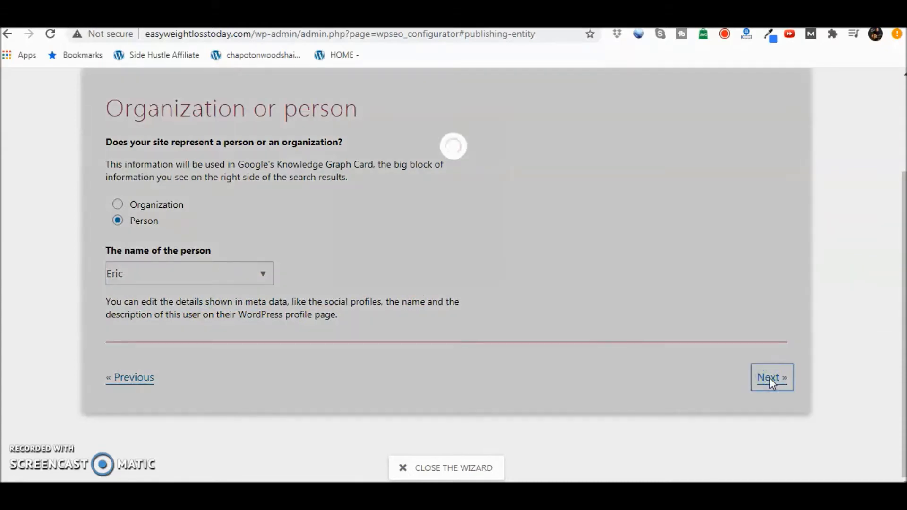
Step: Keep all content types visible to search engines and answer No to multiple authors
{"action": "left_click", "coordinate": [771, 377]}
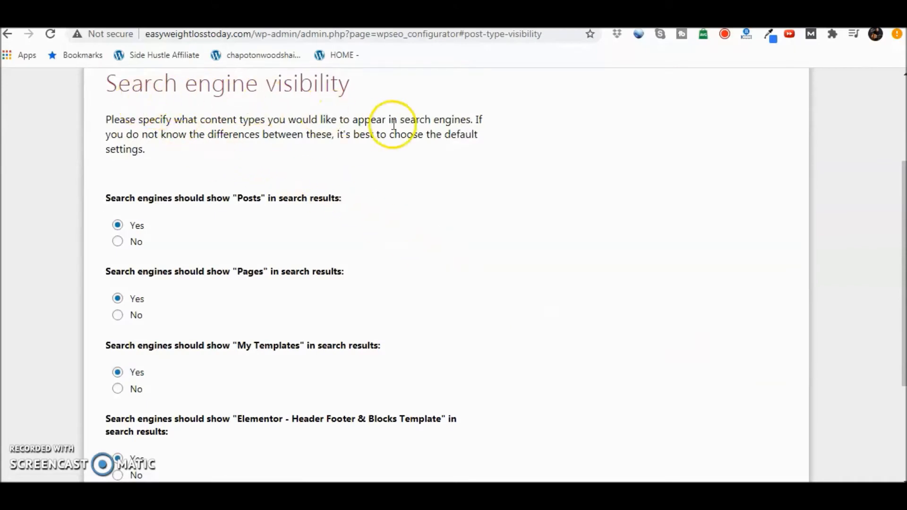
{"action": "mouse_move", "coordinate": [434, 317]}
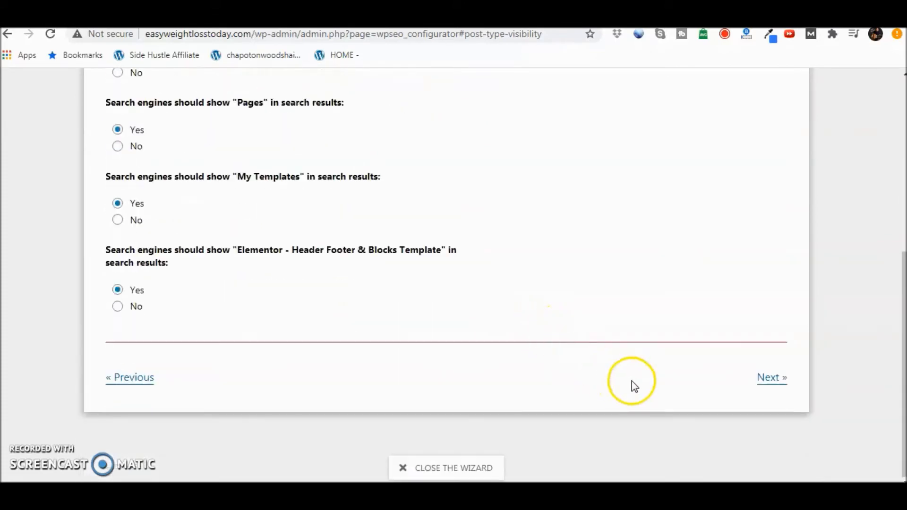
{"action": "left_click", "coordinate": [771, 377]}
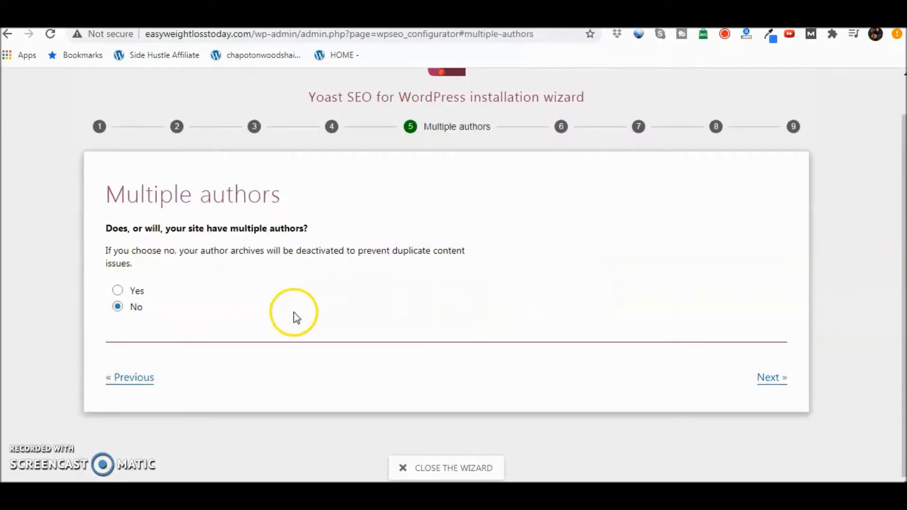
{"action": "left_click", "coordinate": [772, 377]}
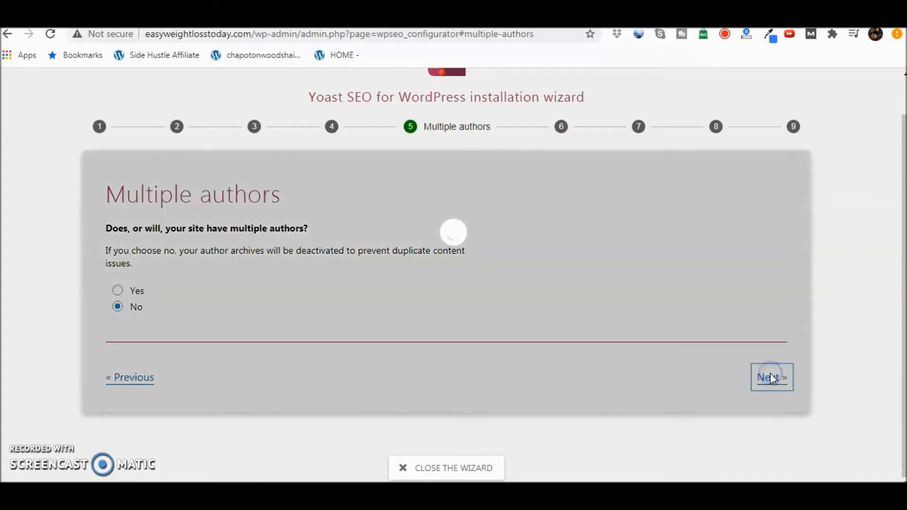
Step: Advance the wizard to the Title settings step
{"action": "left_click", "coordinate": [772, 377]}
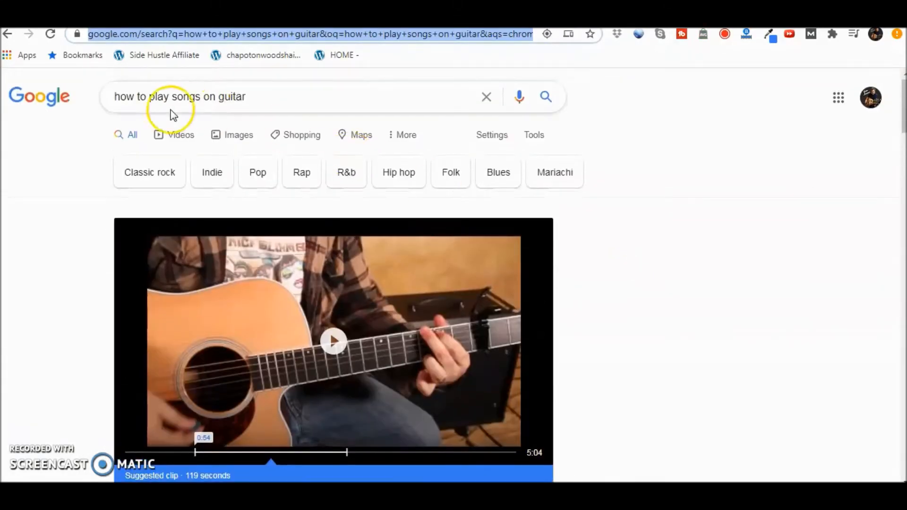
{"action": "scroll", "scroll_direction": "down", "scroll_amount": 3}
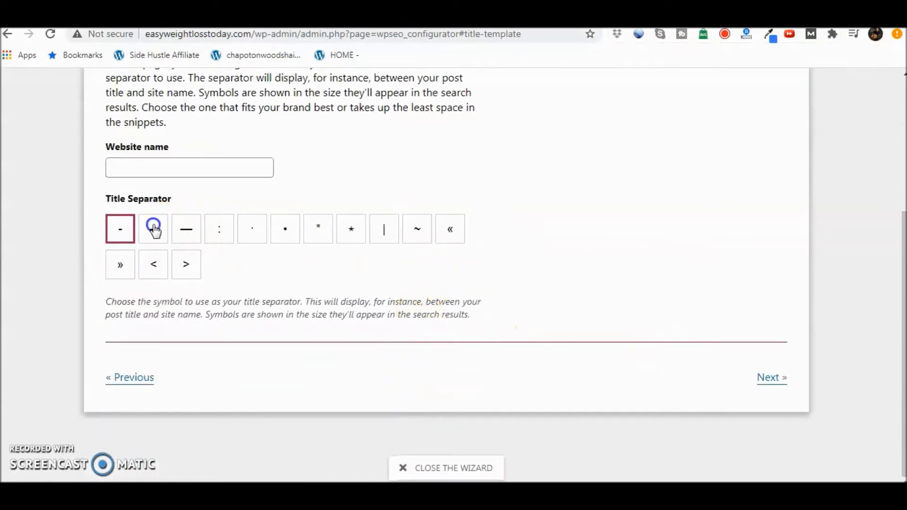
Step: Choose the en dash as the title separator
{"action": "left_click", "coordinate": [153, 228]}
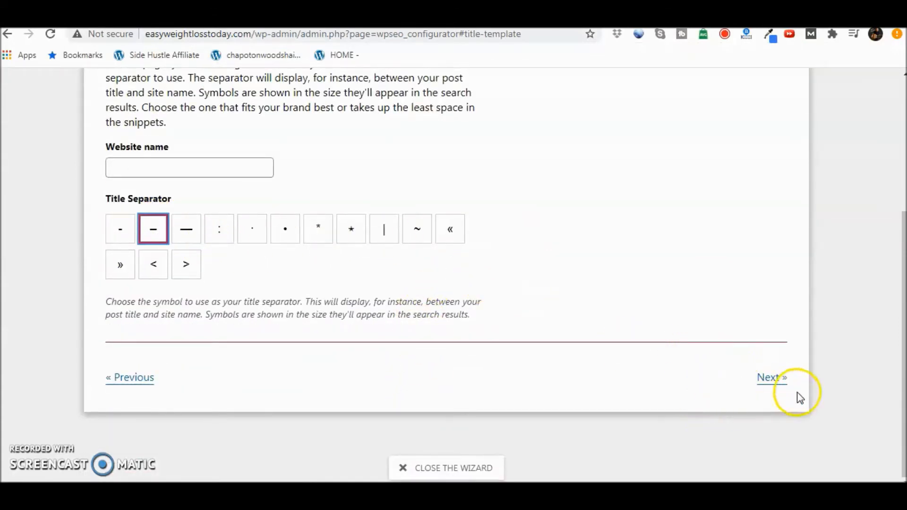
Step: Allow Yoast usage tracking, pass the newsletter step and finish the wizard onto the SEO dashboard
{"action": "left_click", "coordinate": [769, 377]}
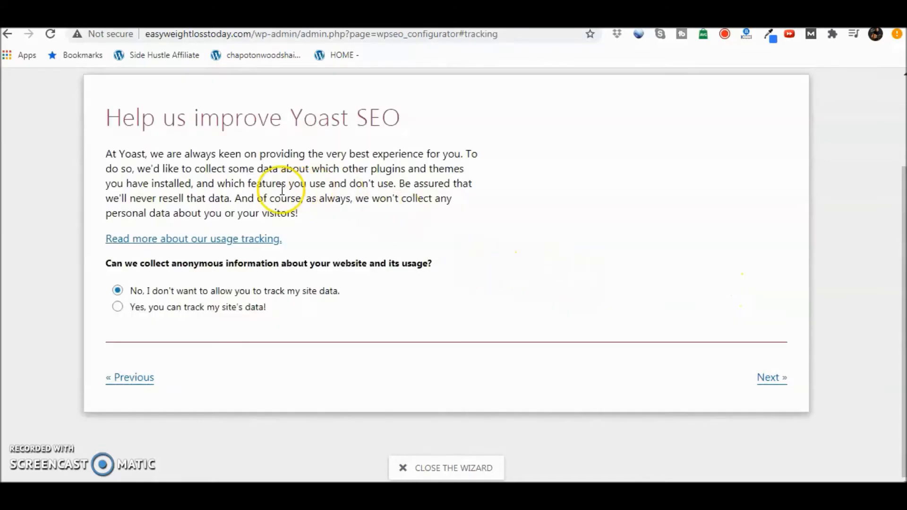
{"action": "left_click", "coordinate": [117, 306]}
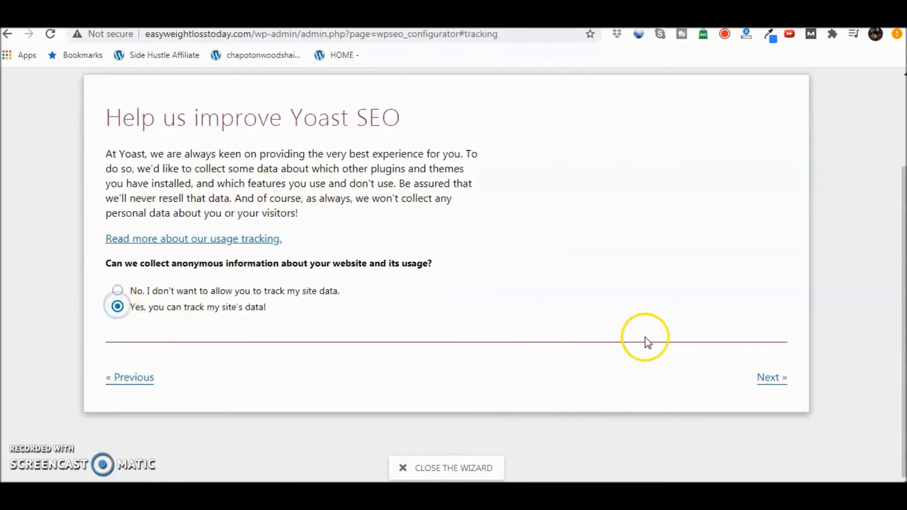
{"action": "left_click", "coordinate": [771, 376]}
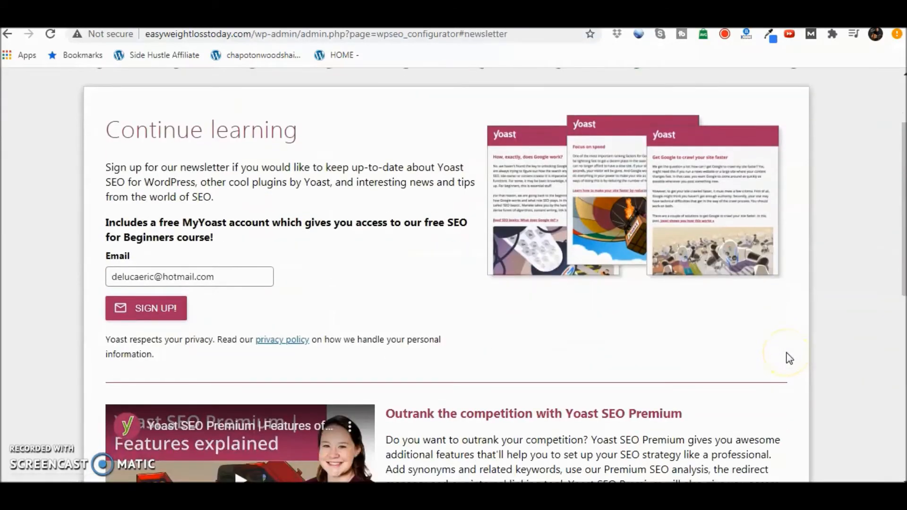
{"action": "mouse_move", "coordinate": [759, 410]}
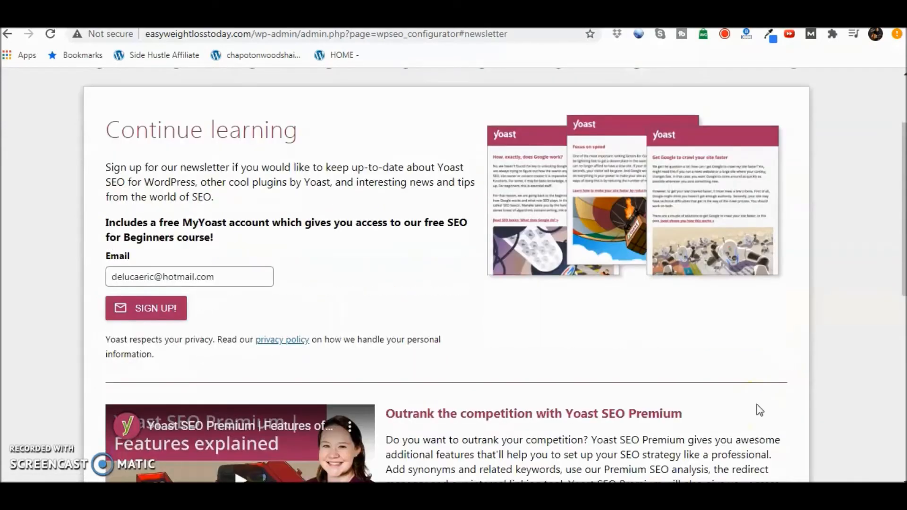
{"action": "scroll", "scroll_direction": "down", "scroll_amount": 3}
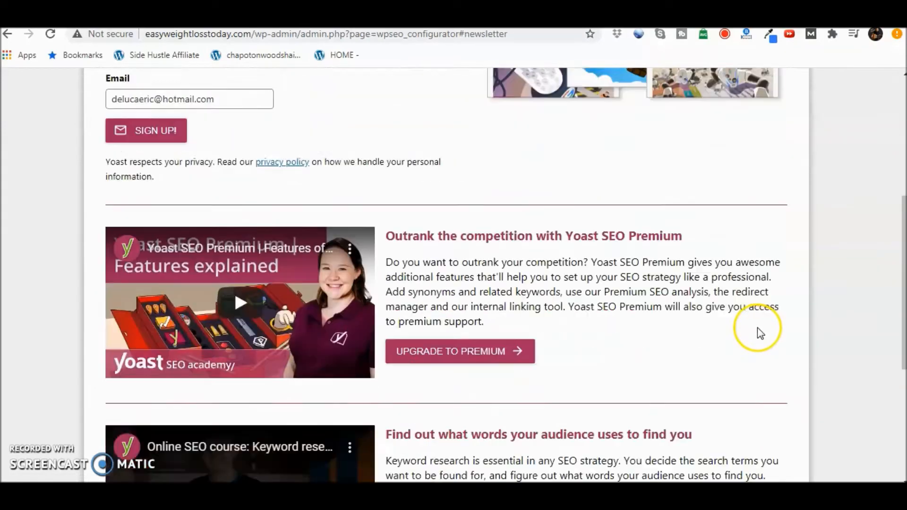
{"action": "scroll", "scroll_direction": "down", "scroll_amount": 3}
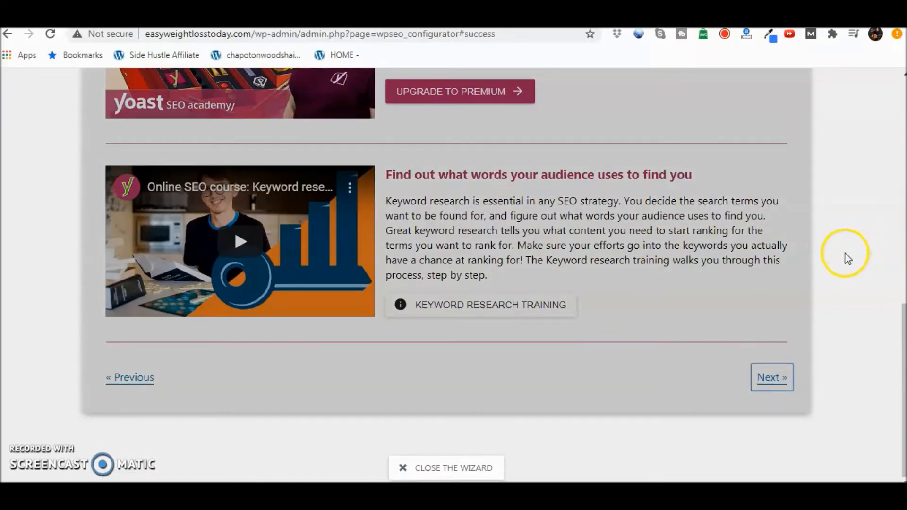
{"action": "left_click", "coordinate": [771, 377]}
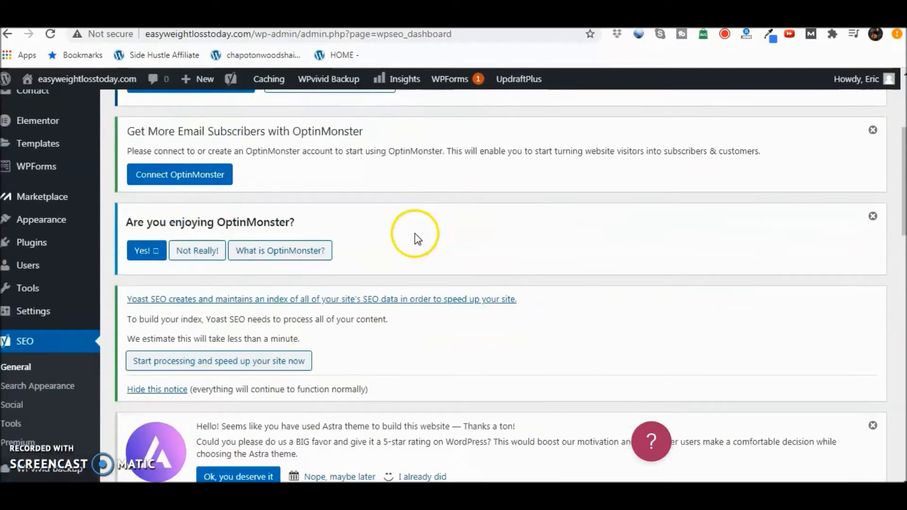
Step: On the Features tab, keep every Yoast feature On and save changes
{"action": "scroll", "scroll_direction": "down", "scroll_amount": 3}
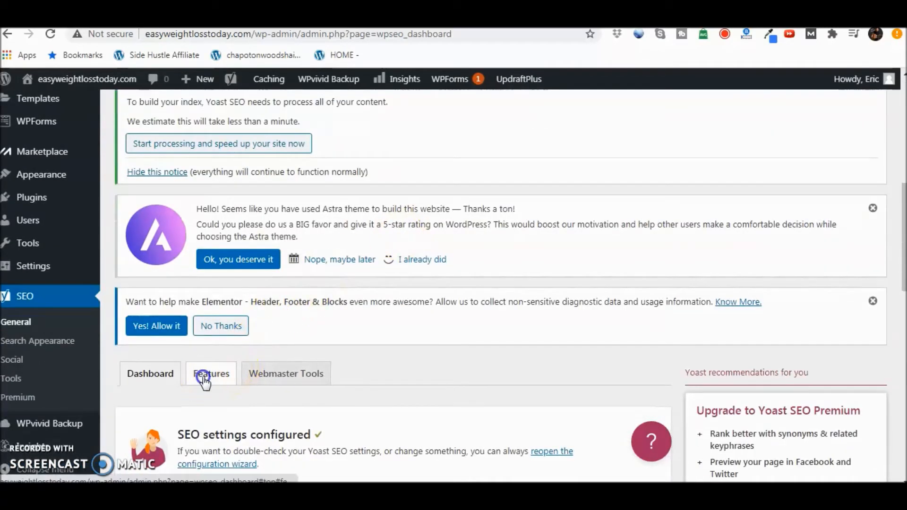
{"action": "left_click", "coordinate": [211, 374]}
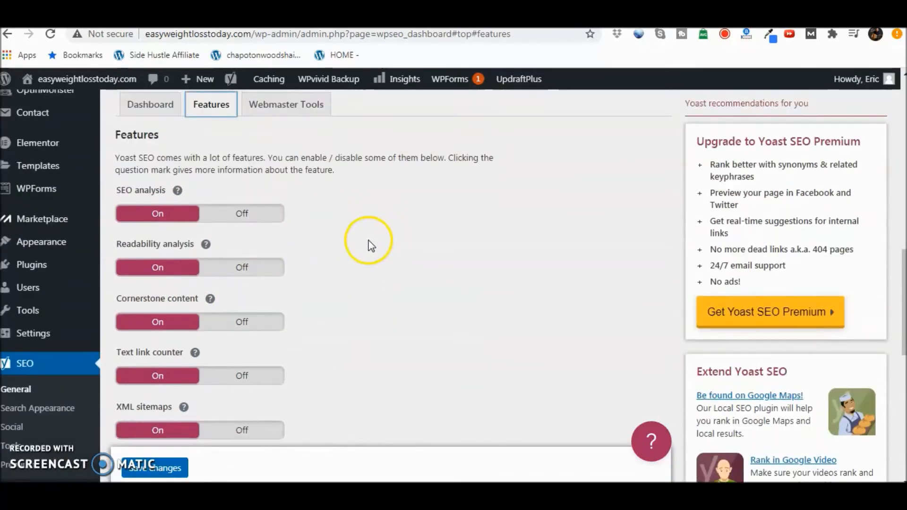
{"action": "scroll", "scroll_direction": "down", "scroll_amount": 3}
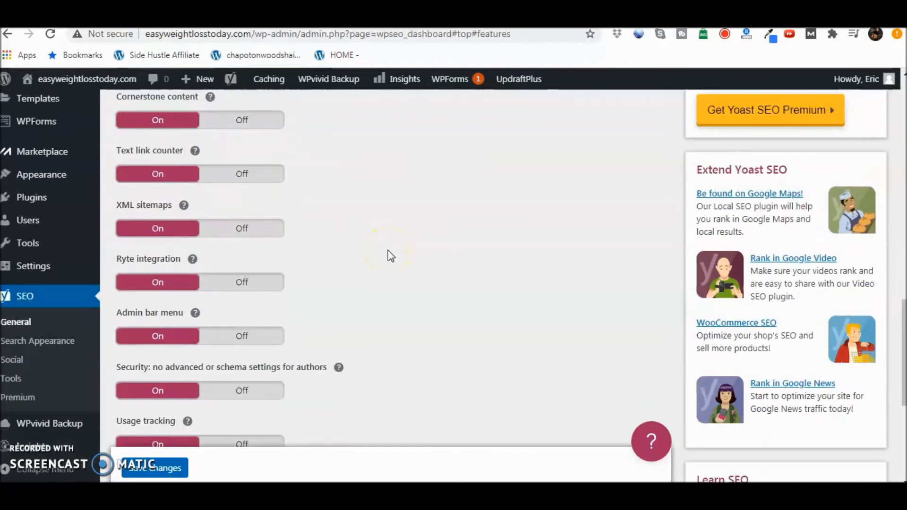
{"action": "scroll", "scroll_direction": "down", "scroll_amount": 3}
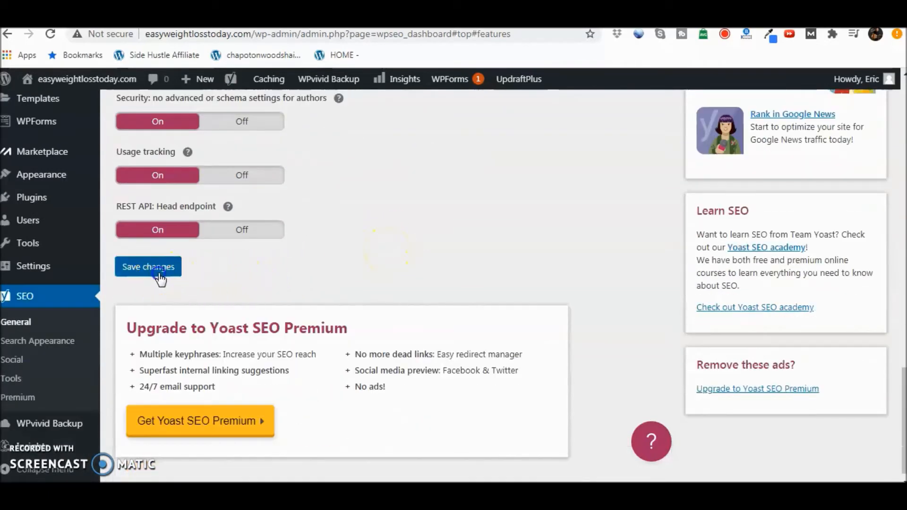
{"action": "left_click", "coordinate": [147, 266]}
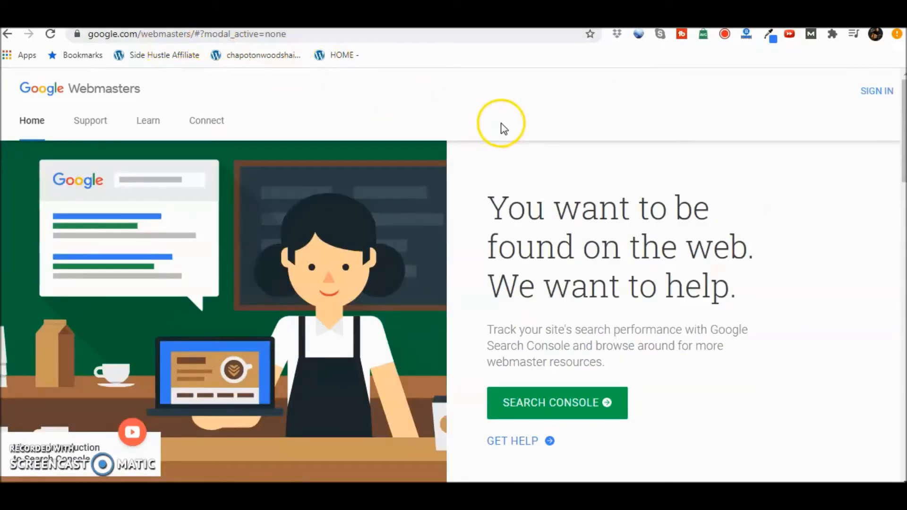
{"action": "mouse_move", "coordinate": [555, 122]}
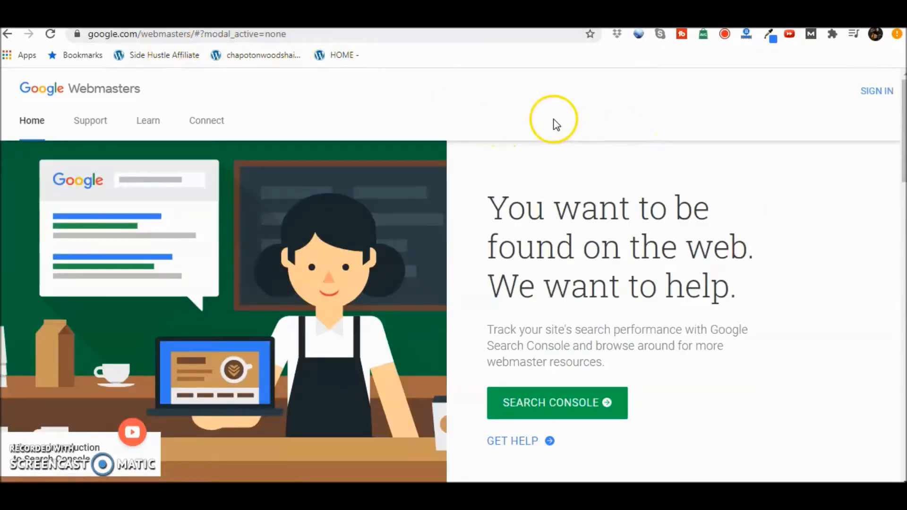
{"action": "mouse_move", "coordinate": [750, 109]}
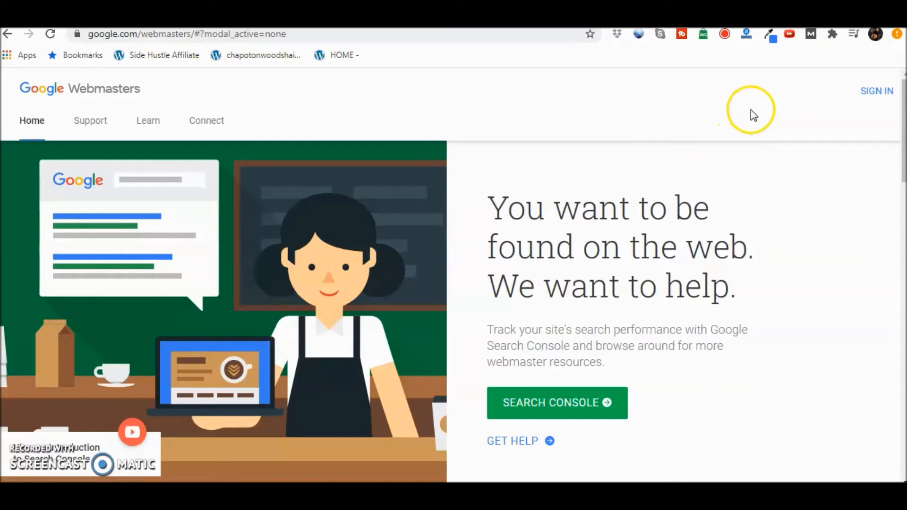
{"action": "mouse_move", "coordinate": [659, 69]}
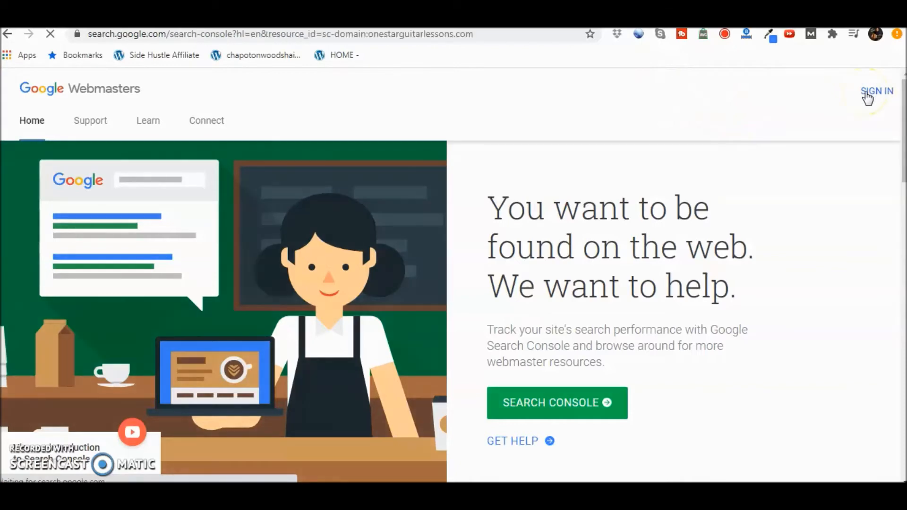
Step: Load Search Console to the Overview of the guitar lessons property
{"action": "left_click", "coordinate": [877, 91]}
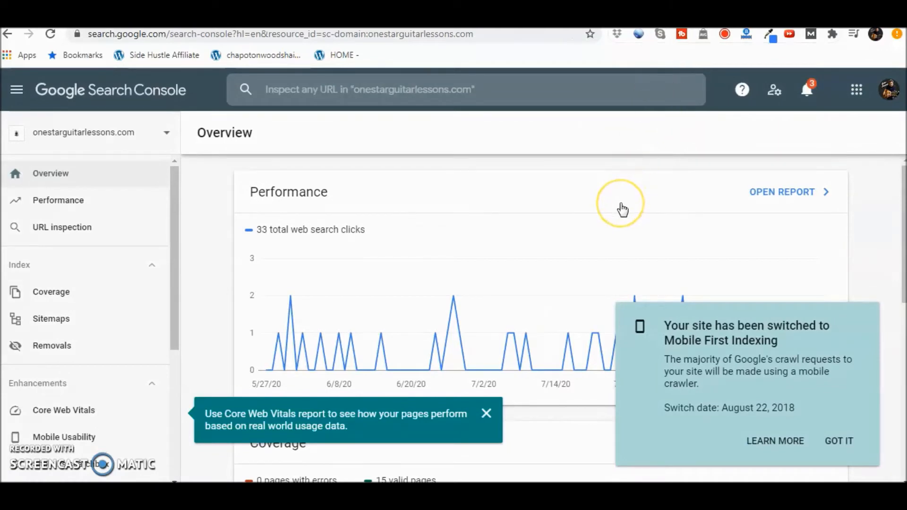
{"action": "mouse_move", "coordinate": [621, 210]}
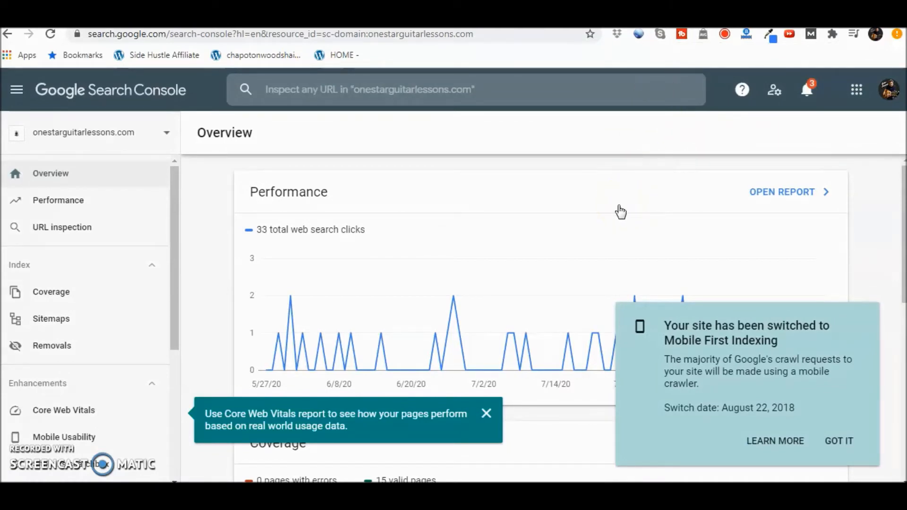
{"action": "mouse_move", "coordinate": [617, 214]}
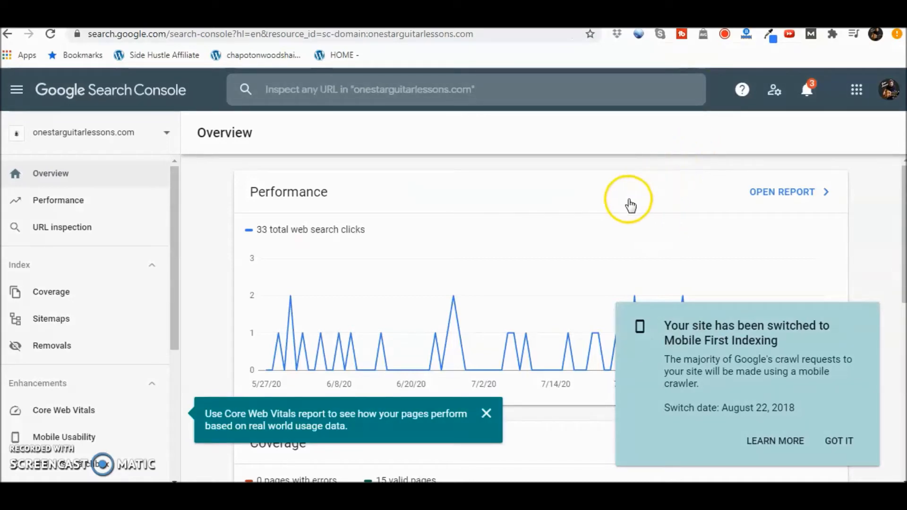
{"action": "mouse_move", "coordinate": [479, 200]}
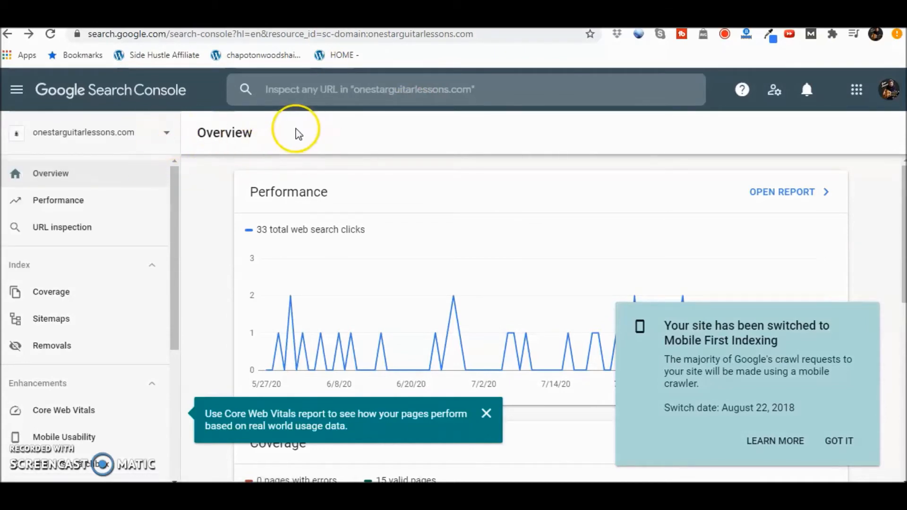
{"action": "mouse_move", "coordinate": [188, 138]}
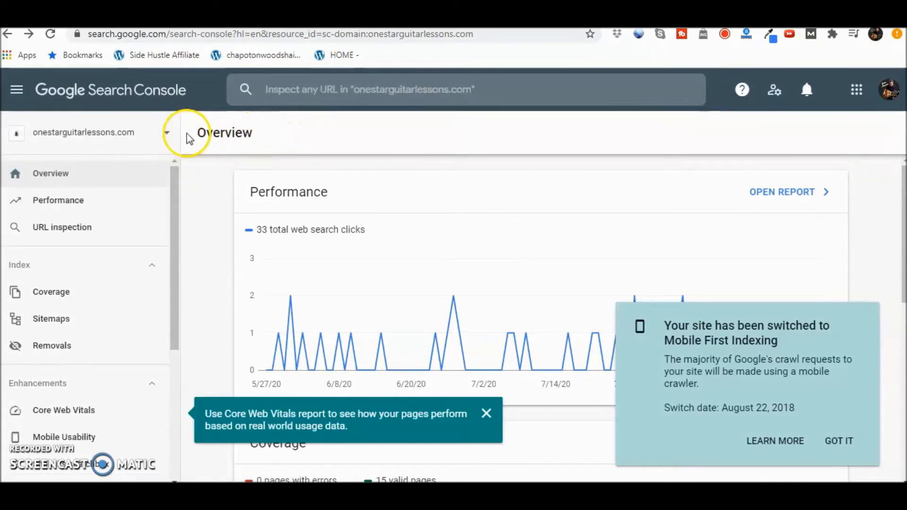
Step: Add a new domain property for easyweightlosstoday.com and continue to verification
{"action": "left_click", "coordinate": [168, 132]}
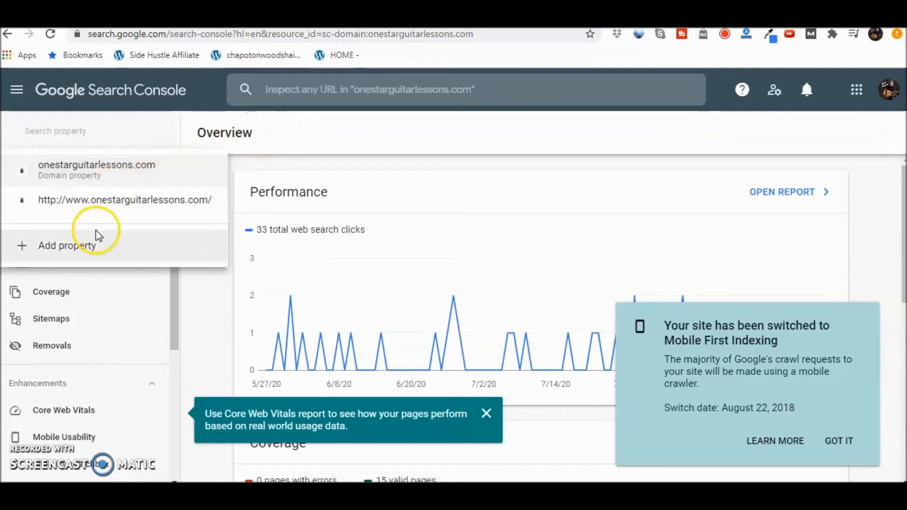
{"action": "left_click", "coordinate": [66, 246]}
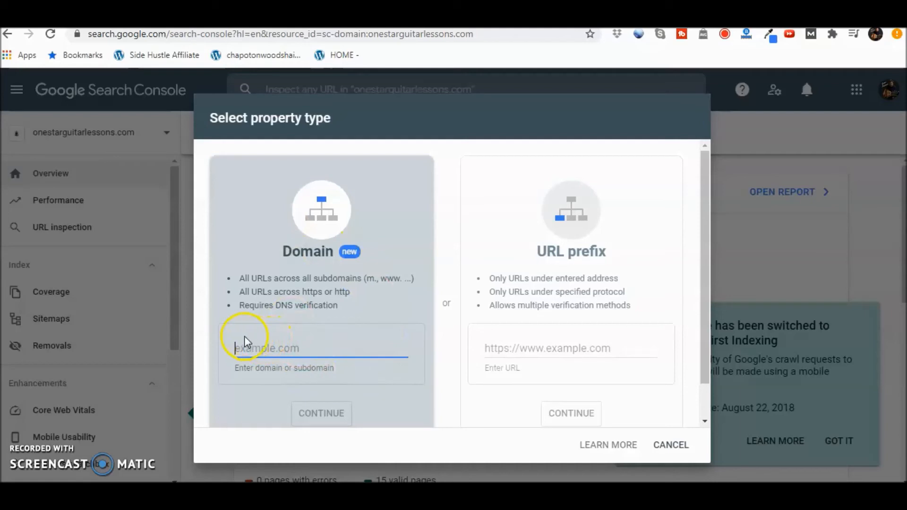
{"action": "right_click", "coordinate": [267, 347]}
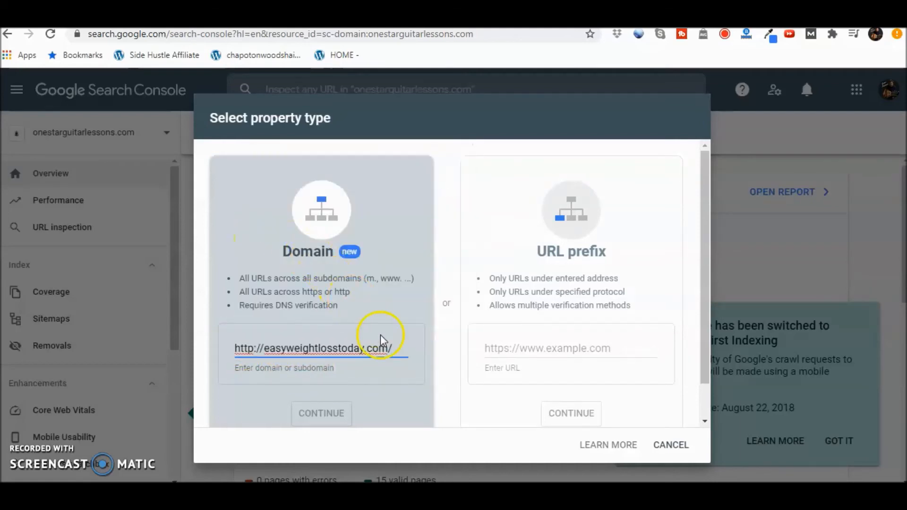
{"action": "left_click", "coordinate": [321, 413]}
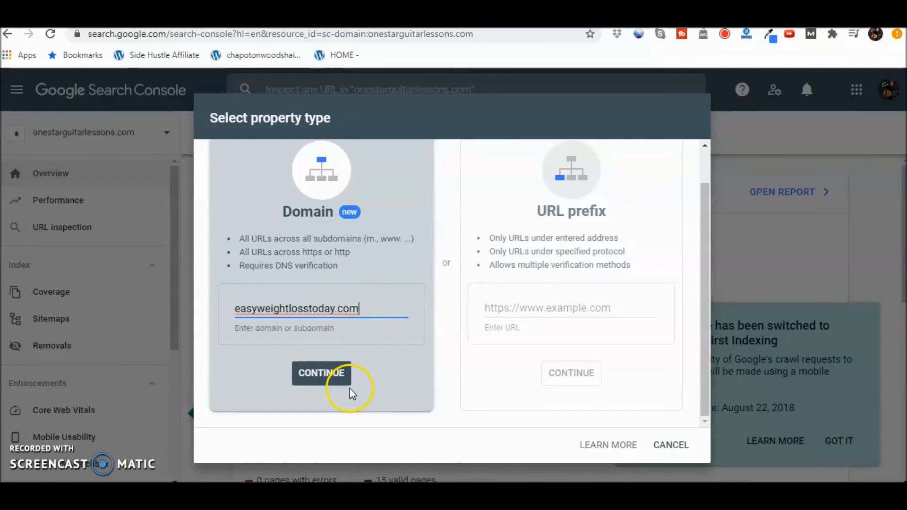
{"action": "left_click", "coordinate": [321, 372]}
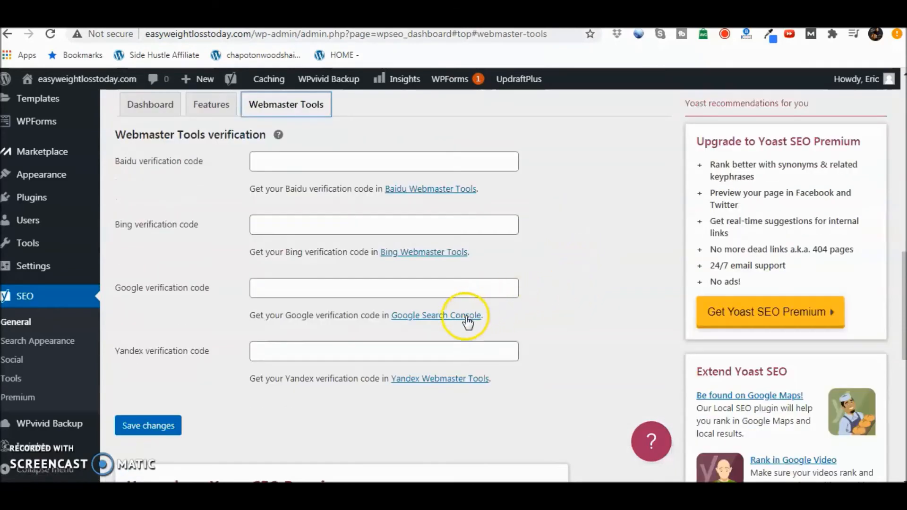
Step: Follow the Google Search Console link from Yoast Webmaster Tools to Google's verification page
{"action": "left_click", "coordinate": [436, 315]}
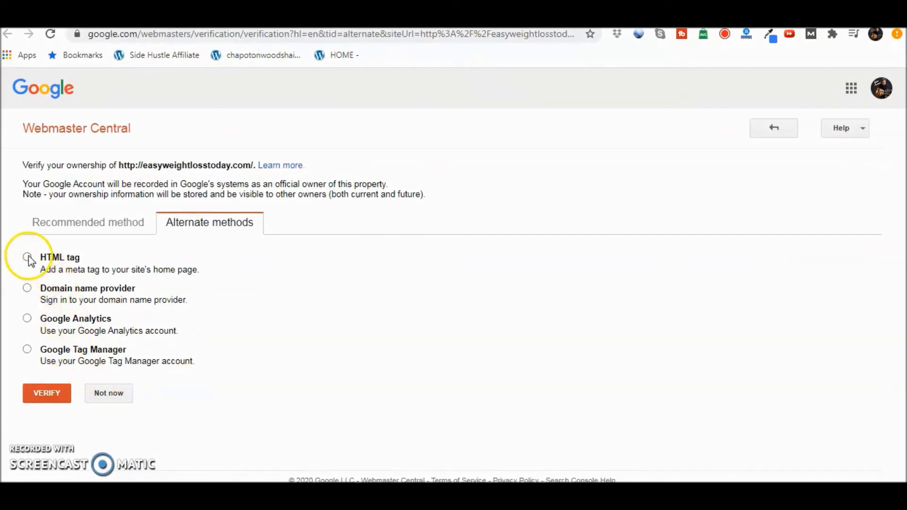
Step: Choose the HTML meta tag method and verify ownership of easyweightlosstoday.com
{"action": "left_click", "coordinate": [28, 257]}
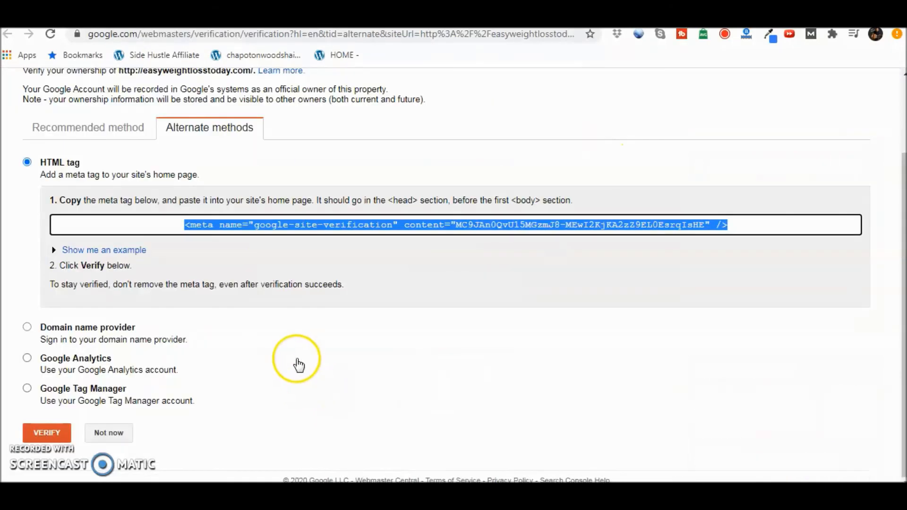
{"action": "left_click", "coordinate": [46, 433]}
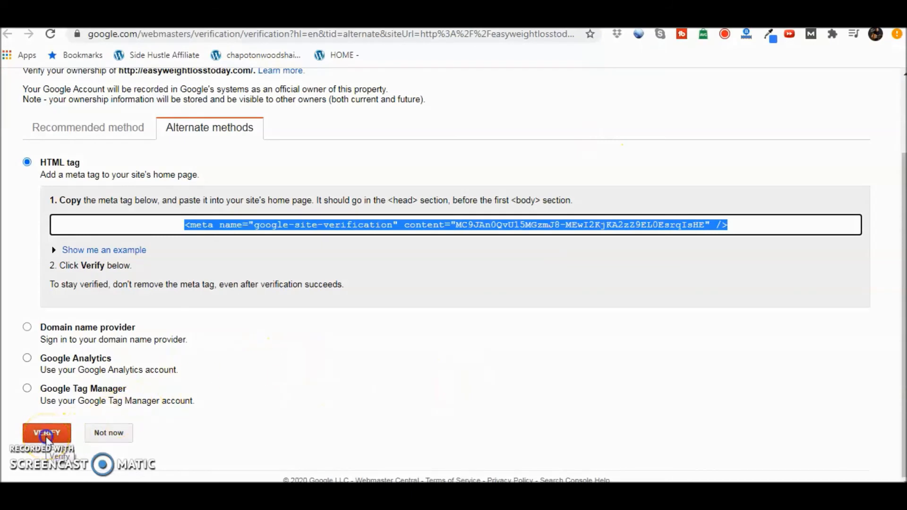
{"action": "left_click", "coordinate": [47, 433]}
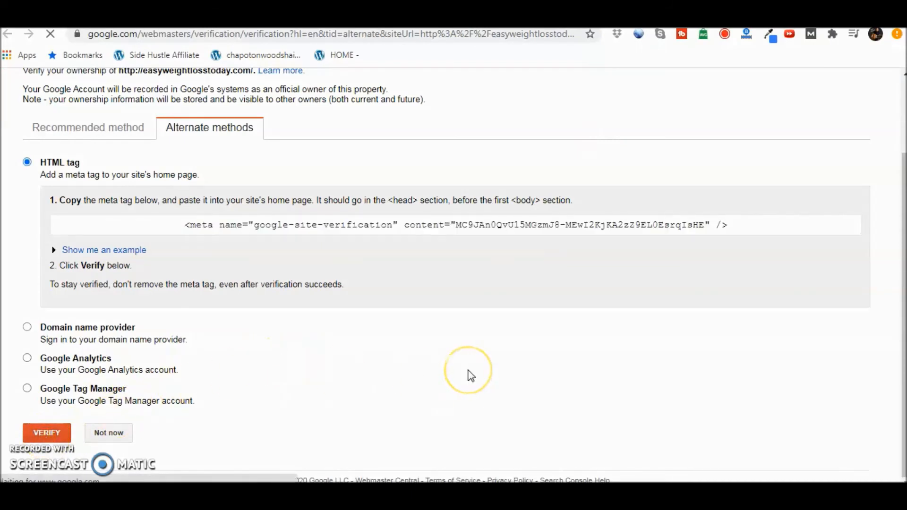
{"action": "left_click", "coordinate": [46, 432]}
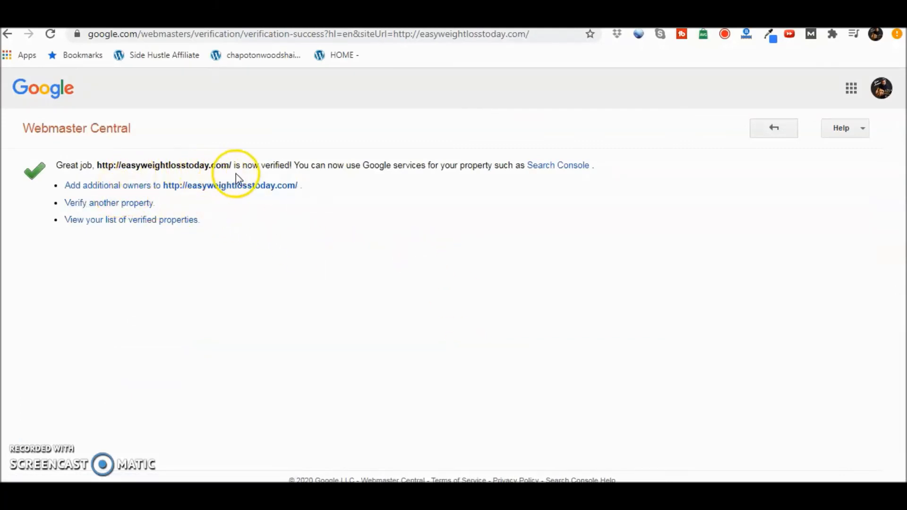
{"action": "mouse_move", "coordinate": [390, 182]}
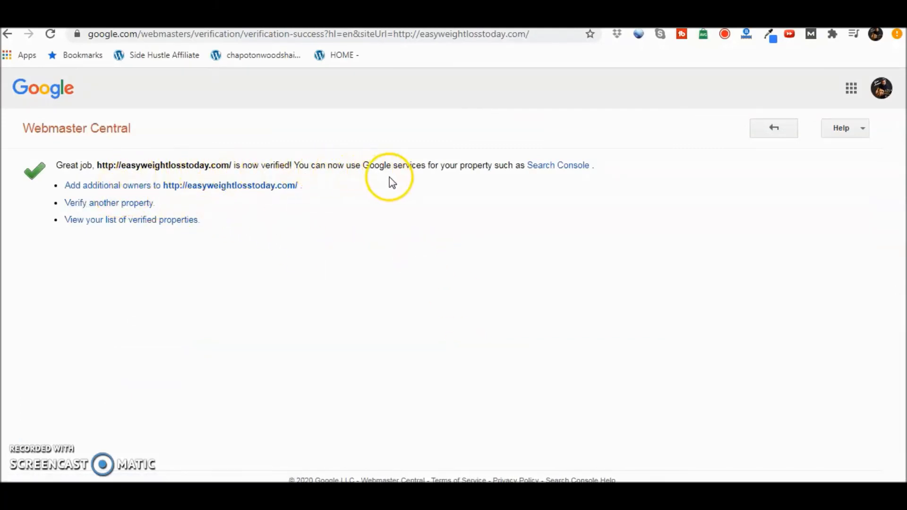
{"action": "mouse_move", "coordinate": [499, 186]}
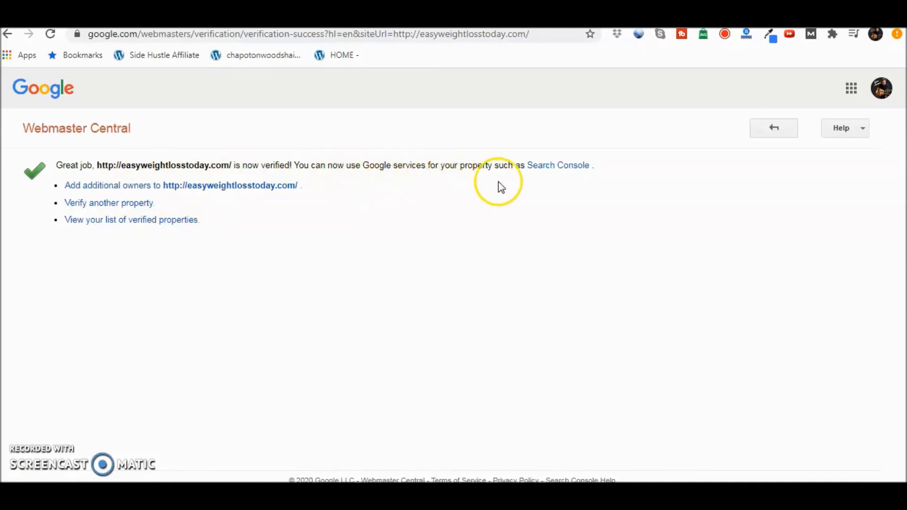